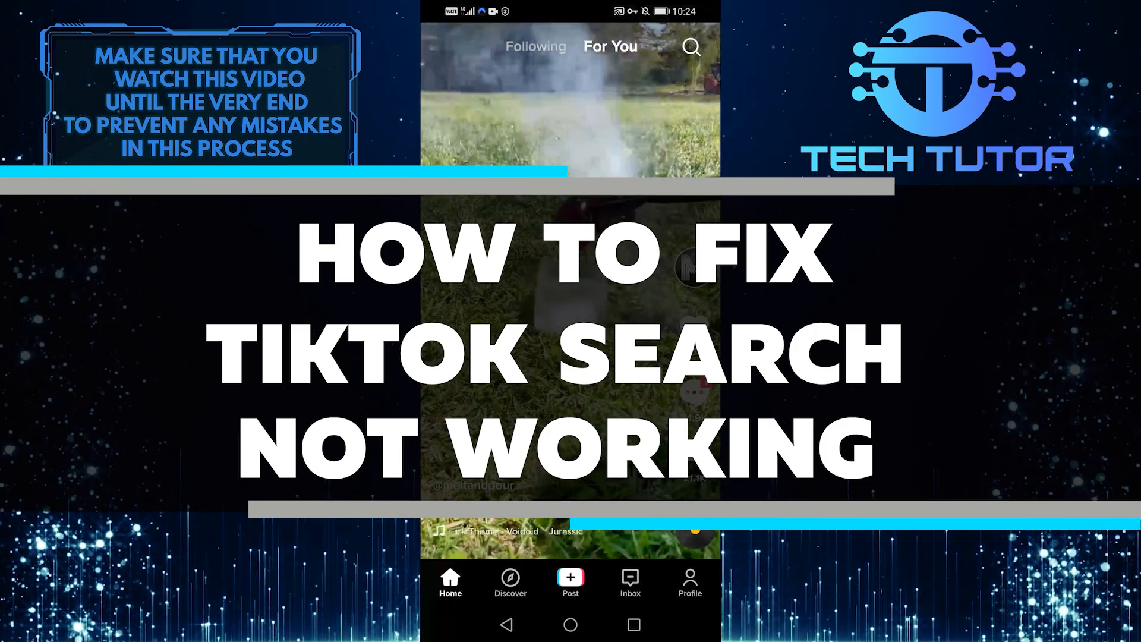
Switch to TikTok's Discover tab listing hashtags like WomenOfTikTok and HomeCafe.
{"action": "left_click", "coordinate": [510, 580]}
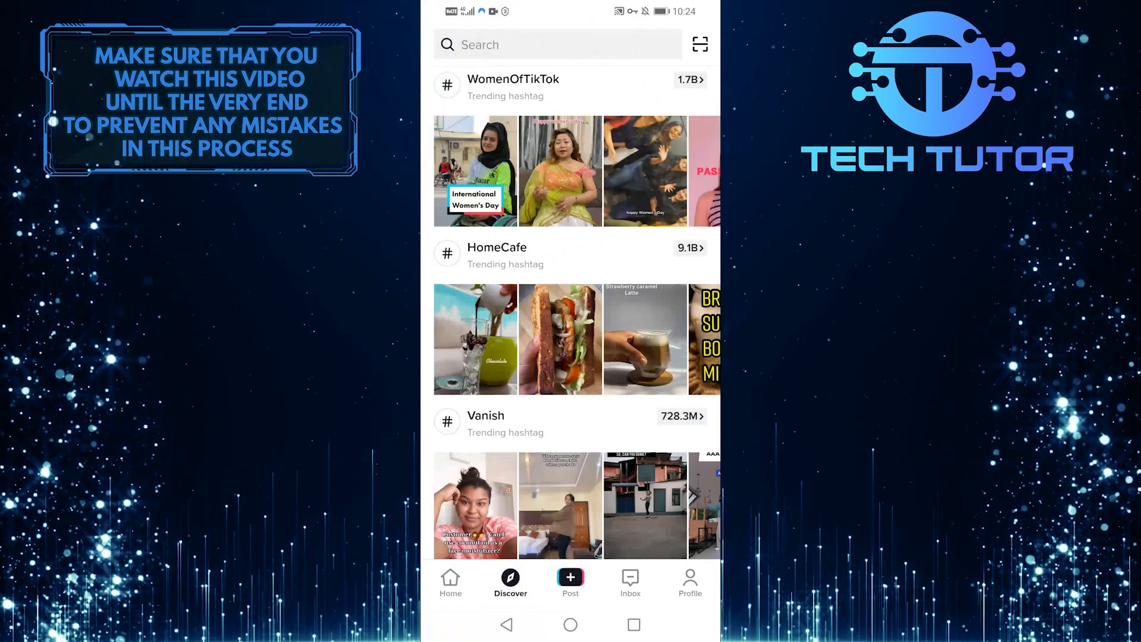
Search TikTok for 'cute cats' and choose the suggestion to show Top results.
{"action": "left_click", "coordinate": [556, 45]}
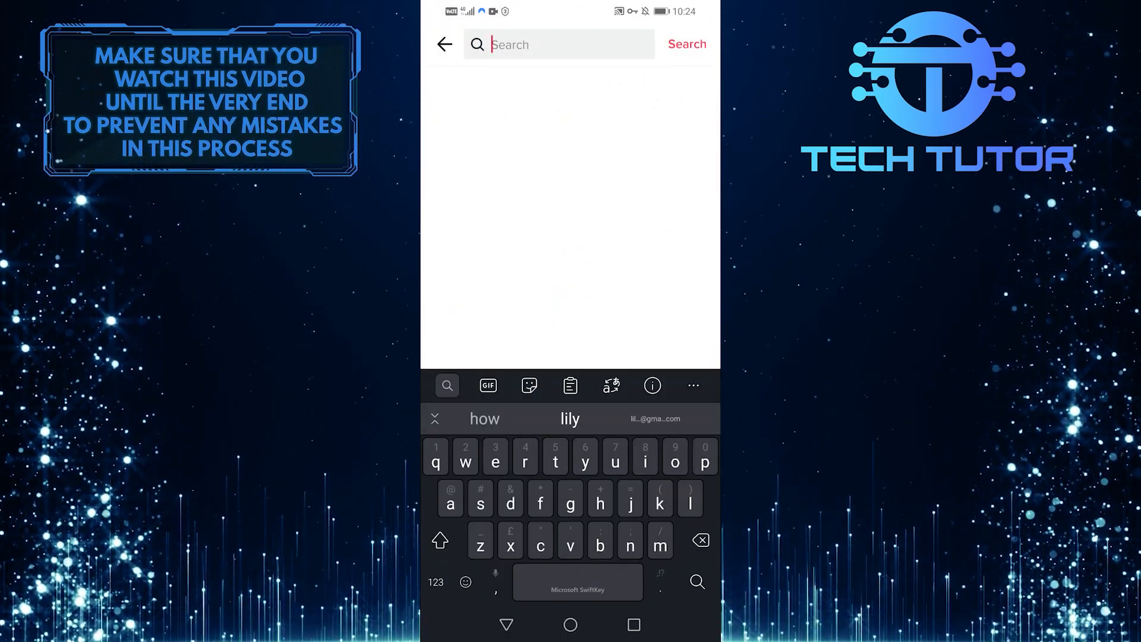
{"action": "type", "text": "cute cats"}
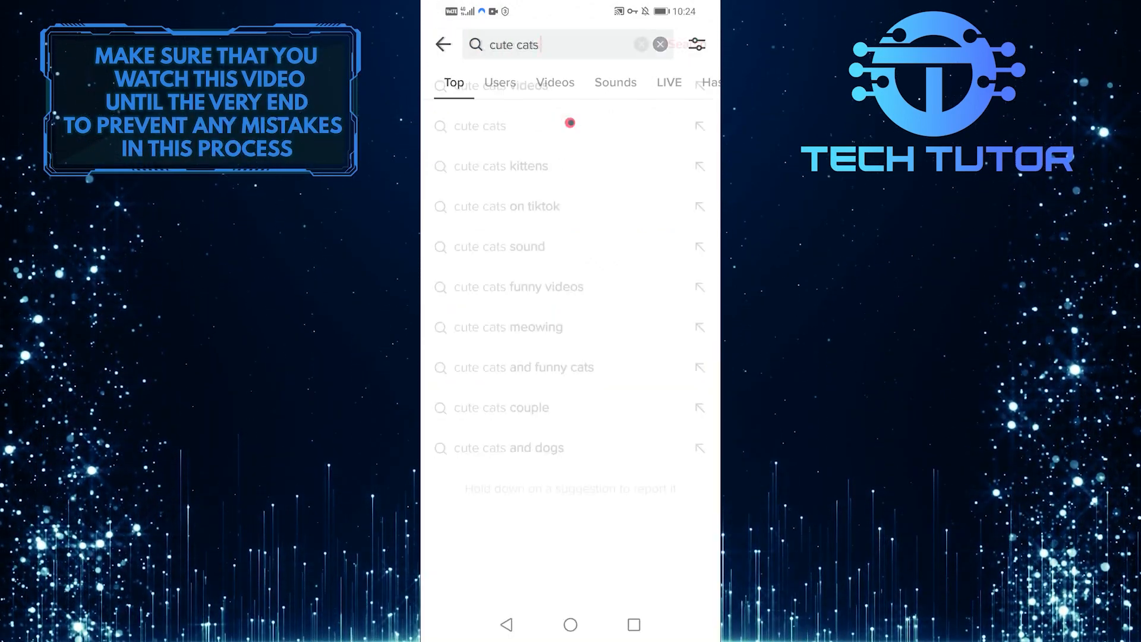
{"action": "left_click", "coordinate": [479, 126]}
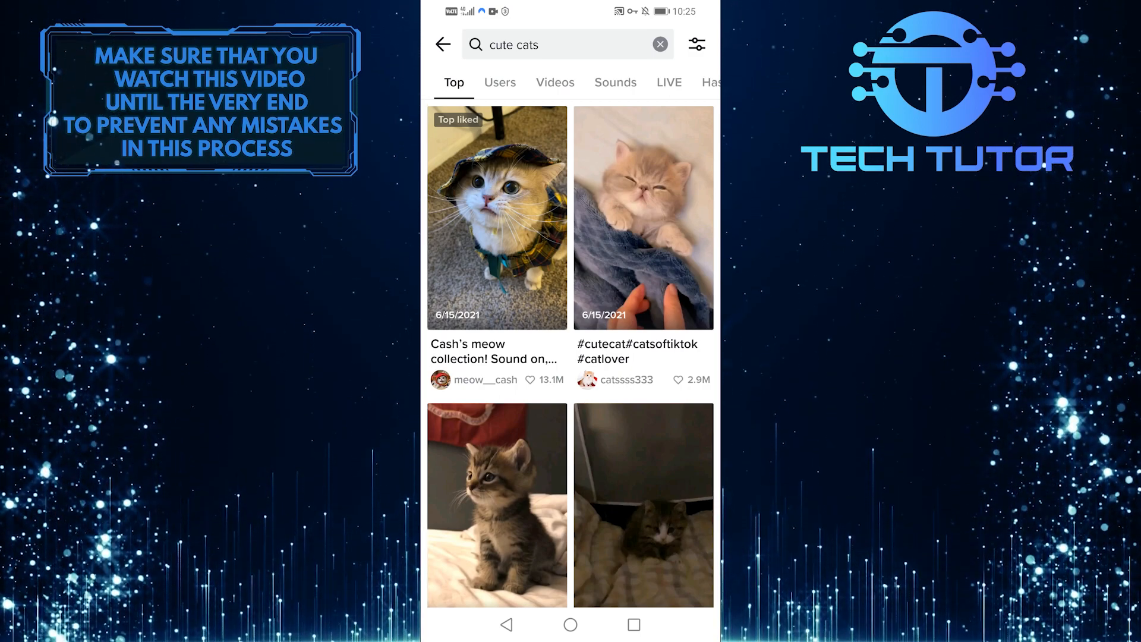
Back out of search to Discover, then open the Profile page's three-line menu.
{"action": "left_click", "coordinate": [660, 44]}
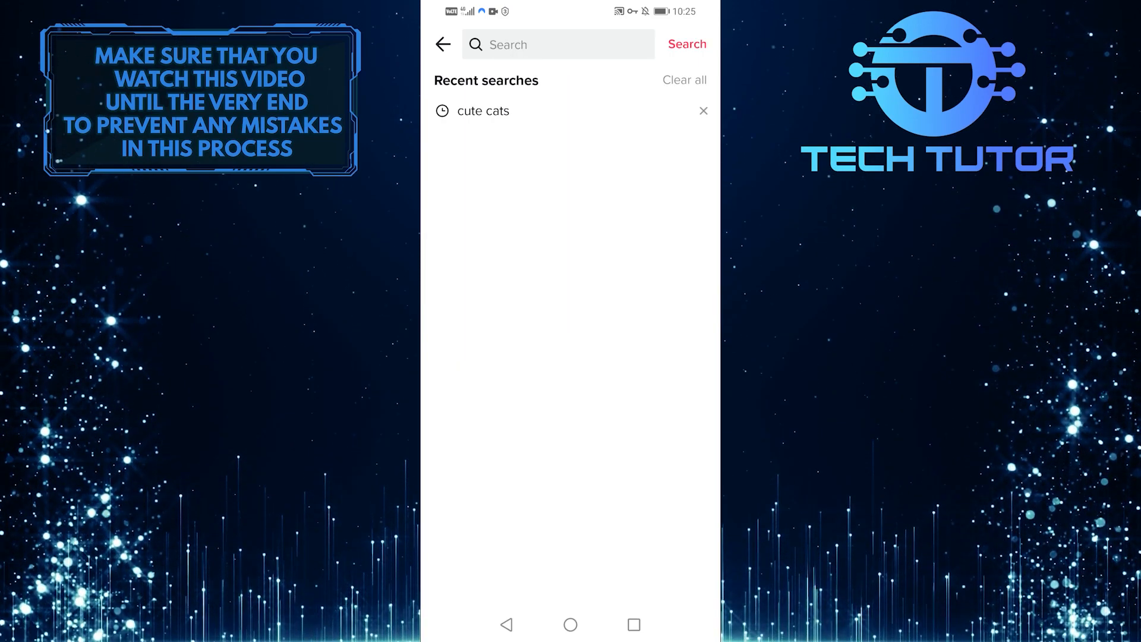
{"action": "left_click", "coordinate": [443, 44]}
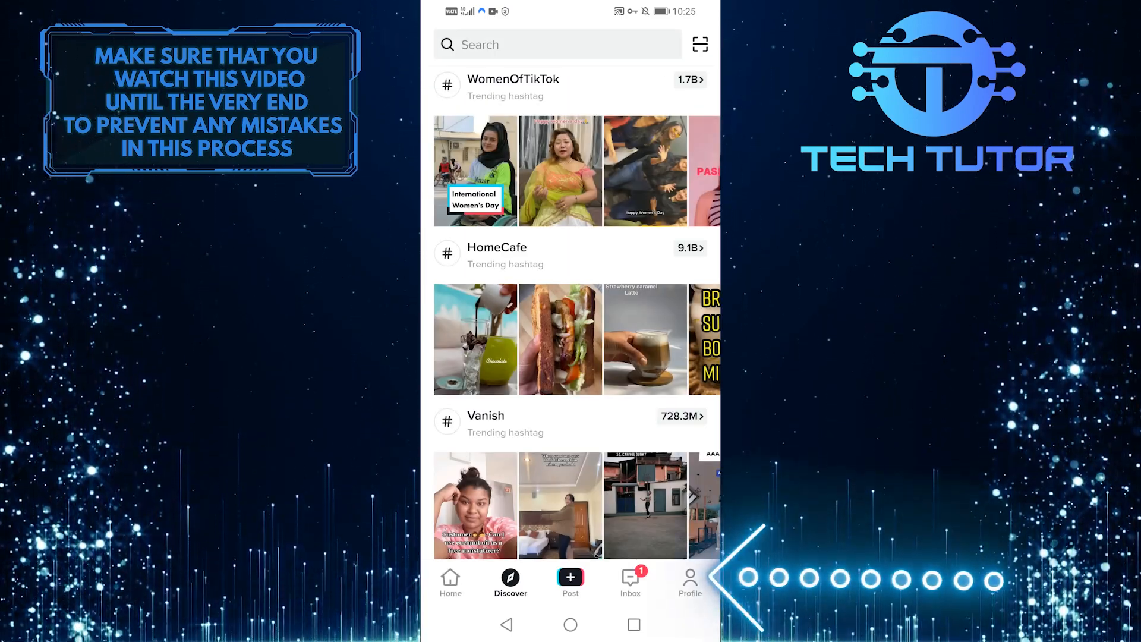
{"action": "left_click", "coordinate": [690, 582]}
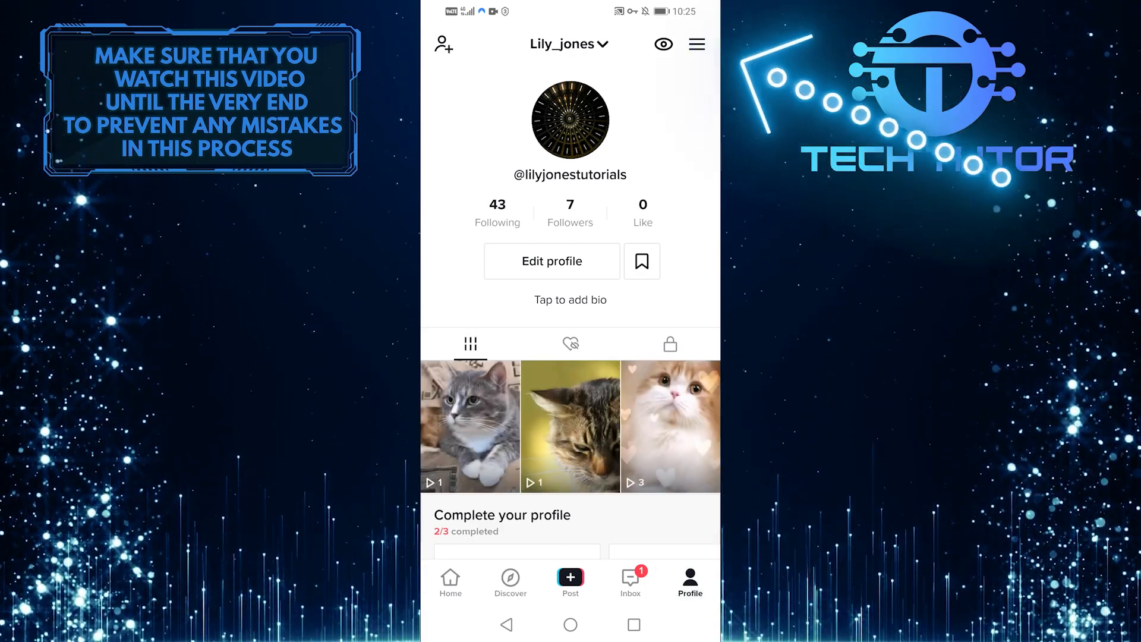
{"action": "left_click", "coordinate": [696, 44]}
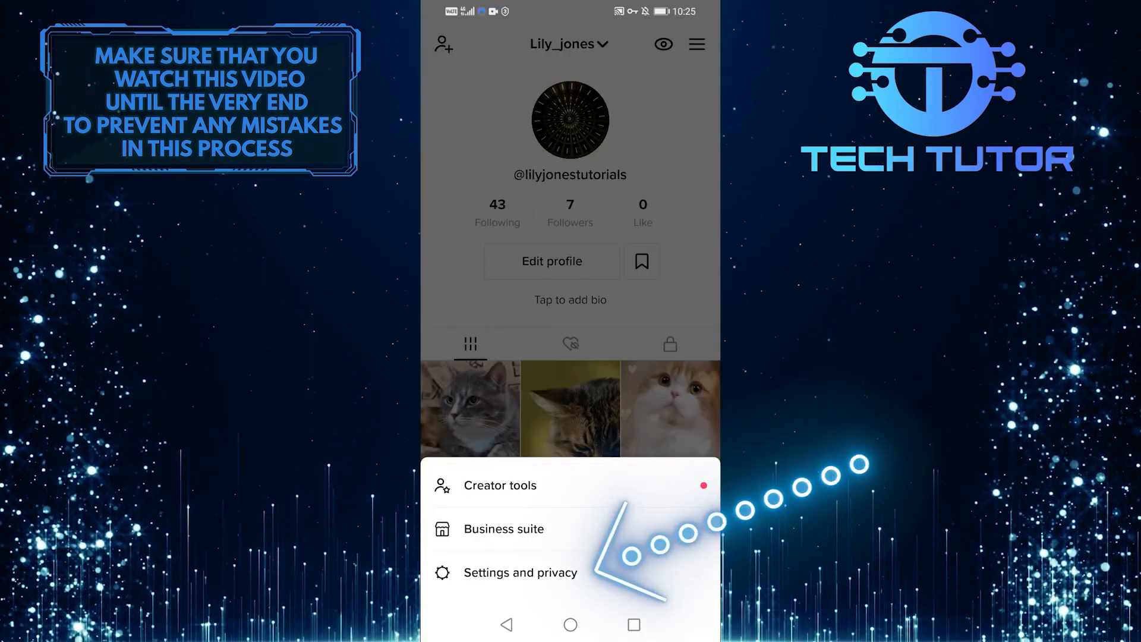
Log out from Settings and privacy, confirm it, and return to the home screen.
{"action": "left_click", "coordinate": [520, 573]}
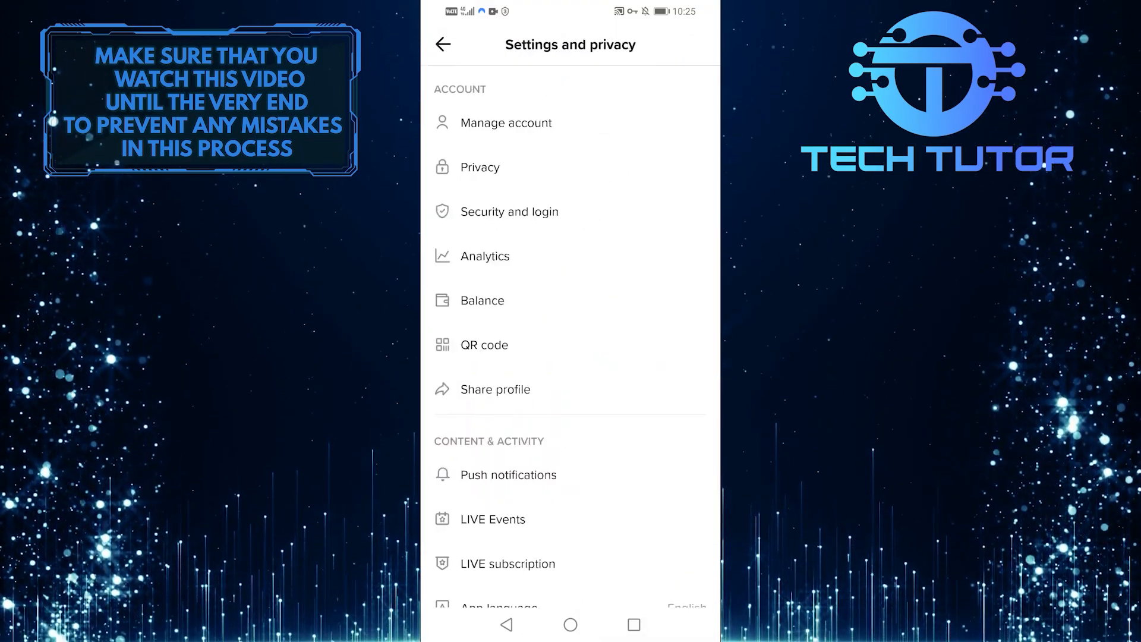
{"action": "scroll", "scroll_direction": "down", "scroll_amount": 3}
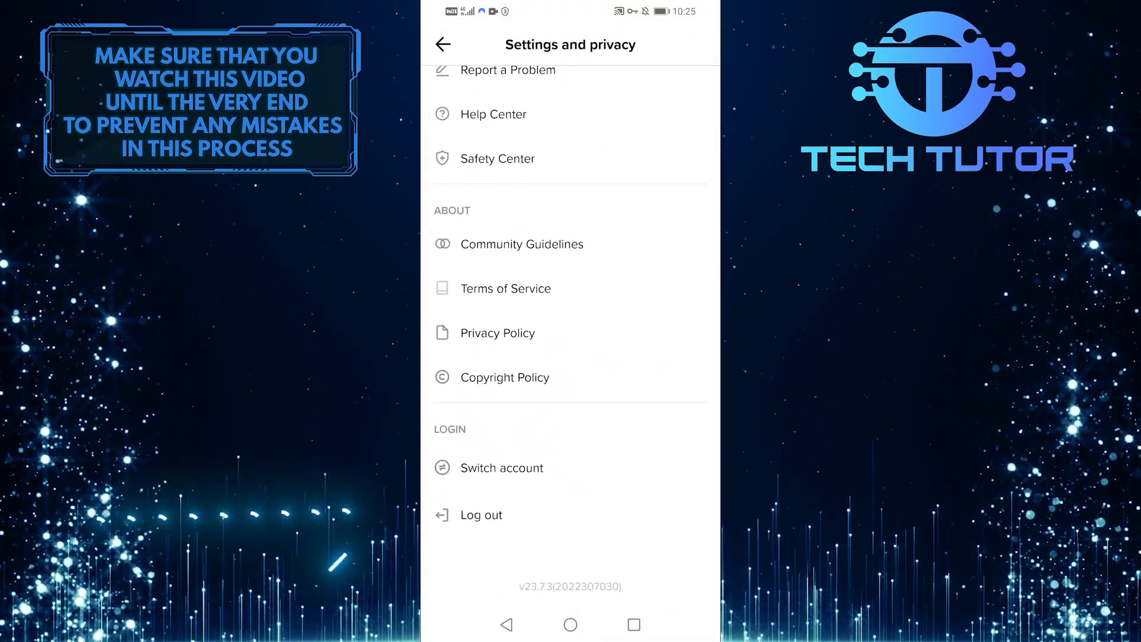
{"action": "left_click", "coordinate": [482, 515]}
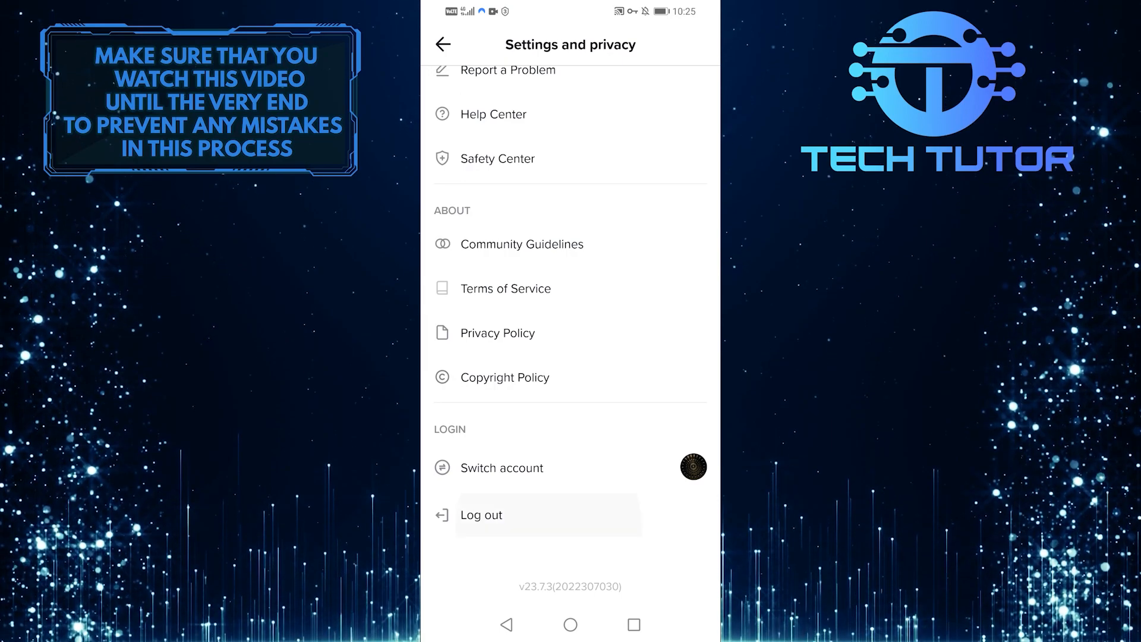
{"action": "left_click", "coordinate": [480, 514]}
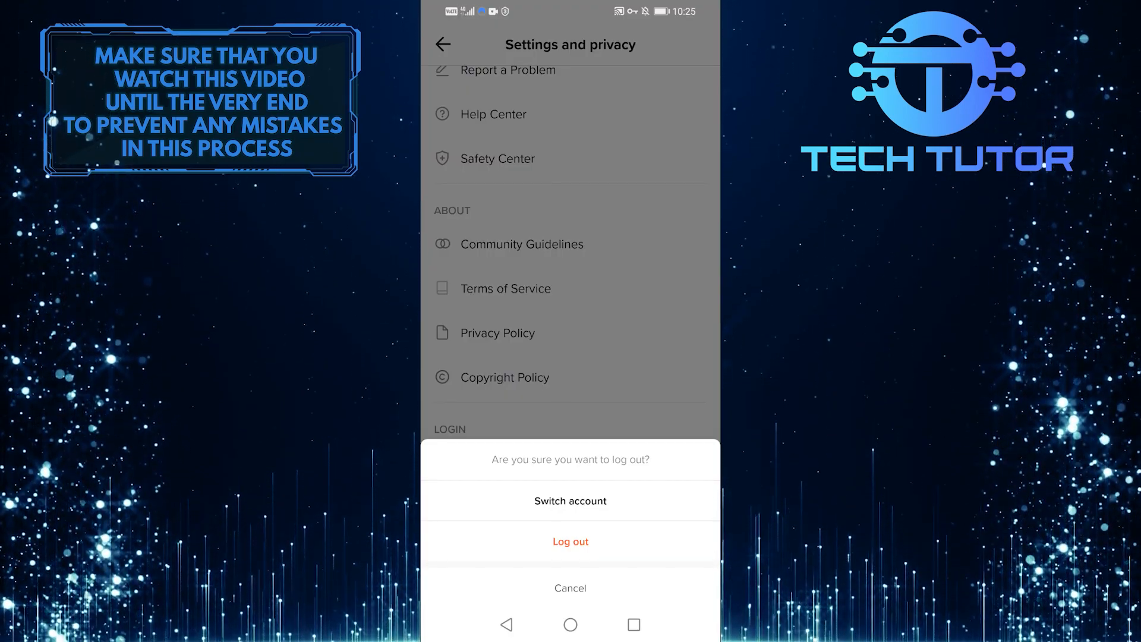
{"action": "left_click", "coordinate": [570, 587]}
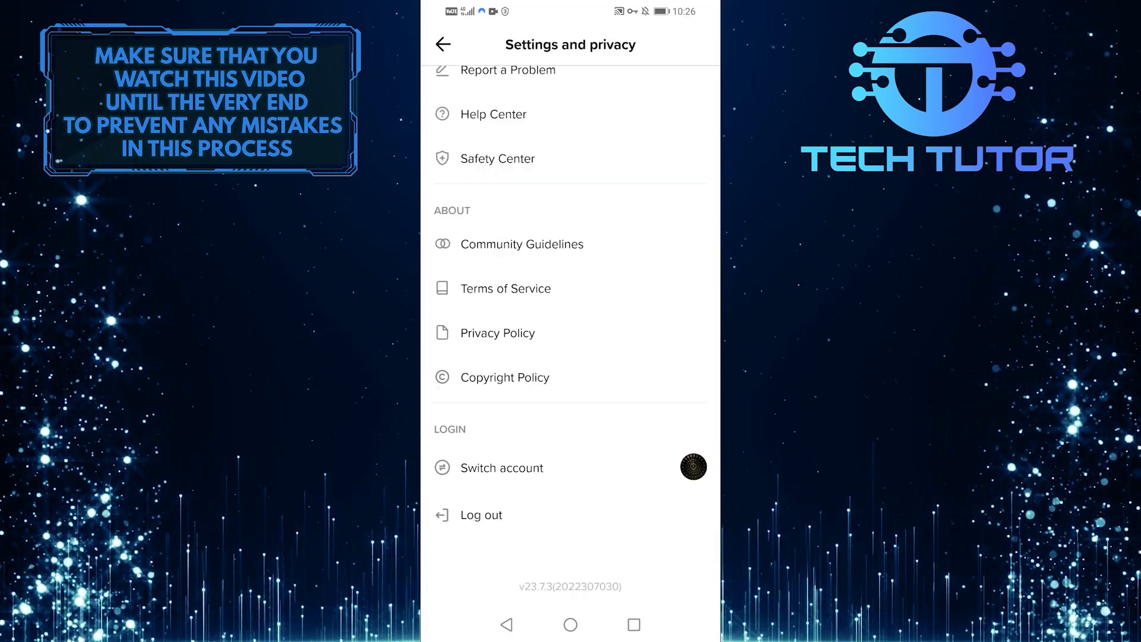
{"action": "left_click", "coordinate": [574, 623]}
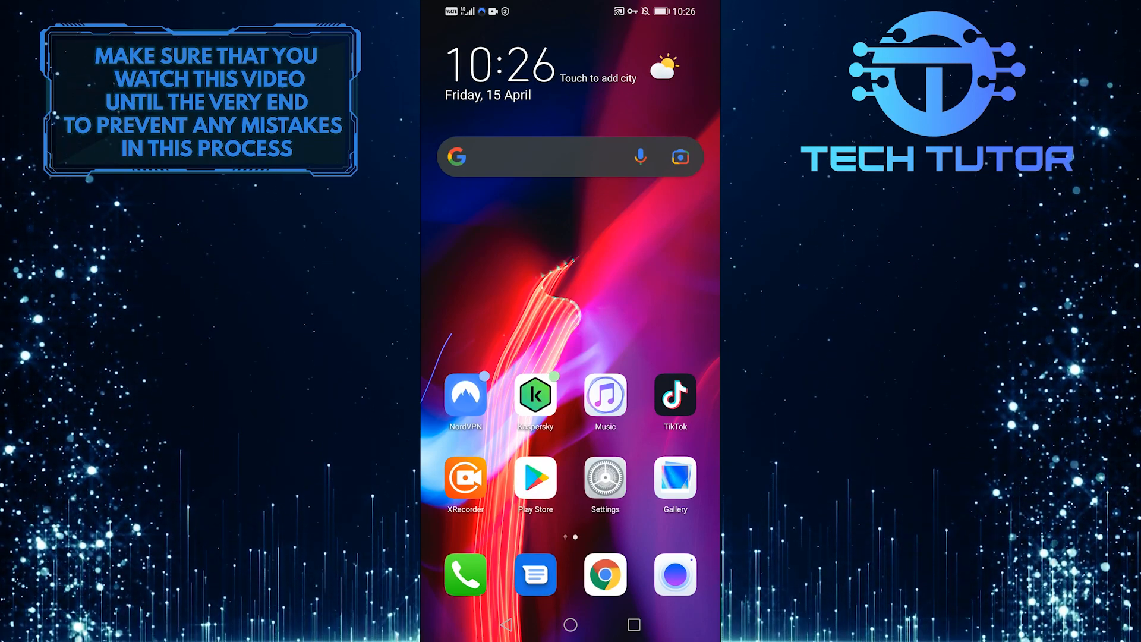
Open Android Settings and search the Apps list for 'tiktok'.
{"action": "left_click", "coordinate": [605, 478]}
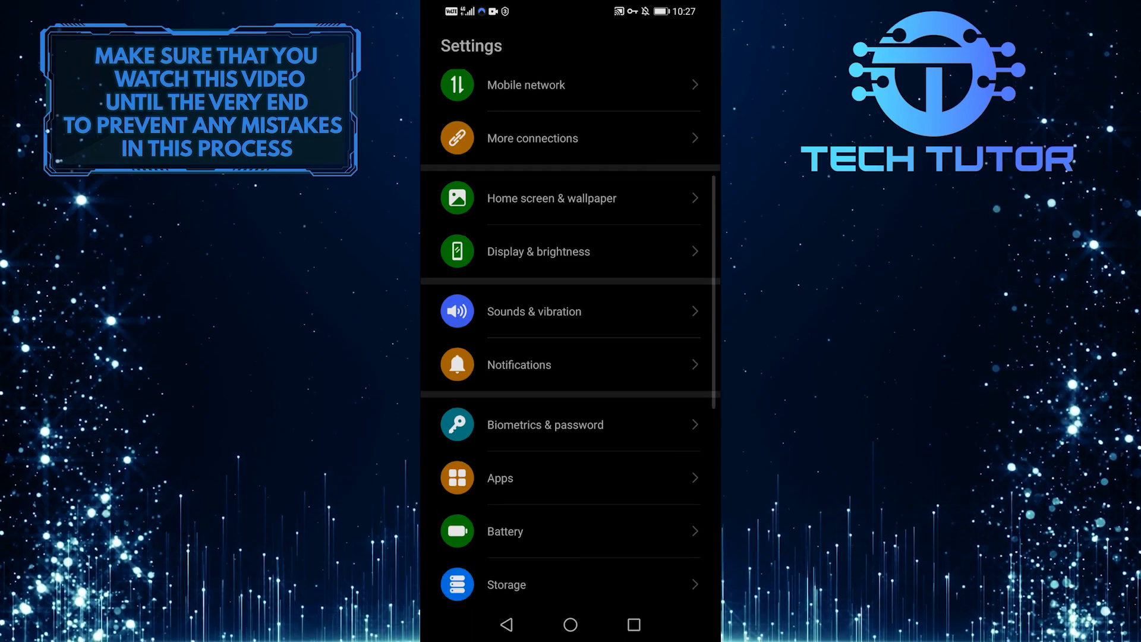
{"action": "scroll", "scroll_direction": "down", "scroll_amount": 3}
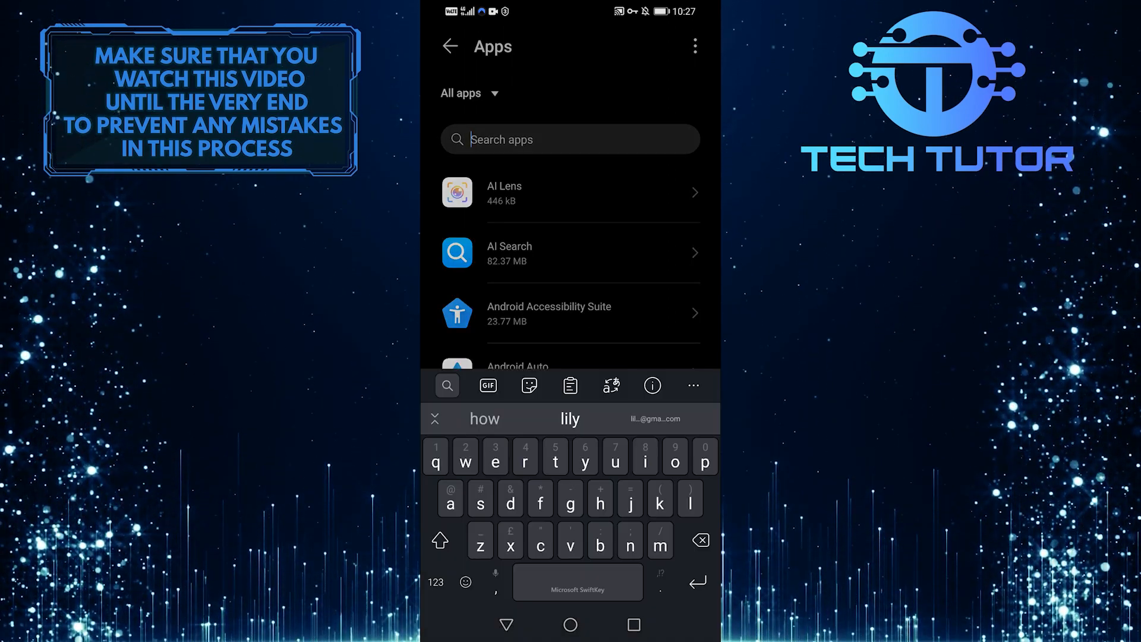
{"action": "type", "text": "tikto"}
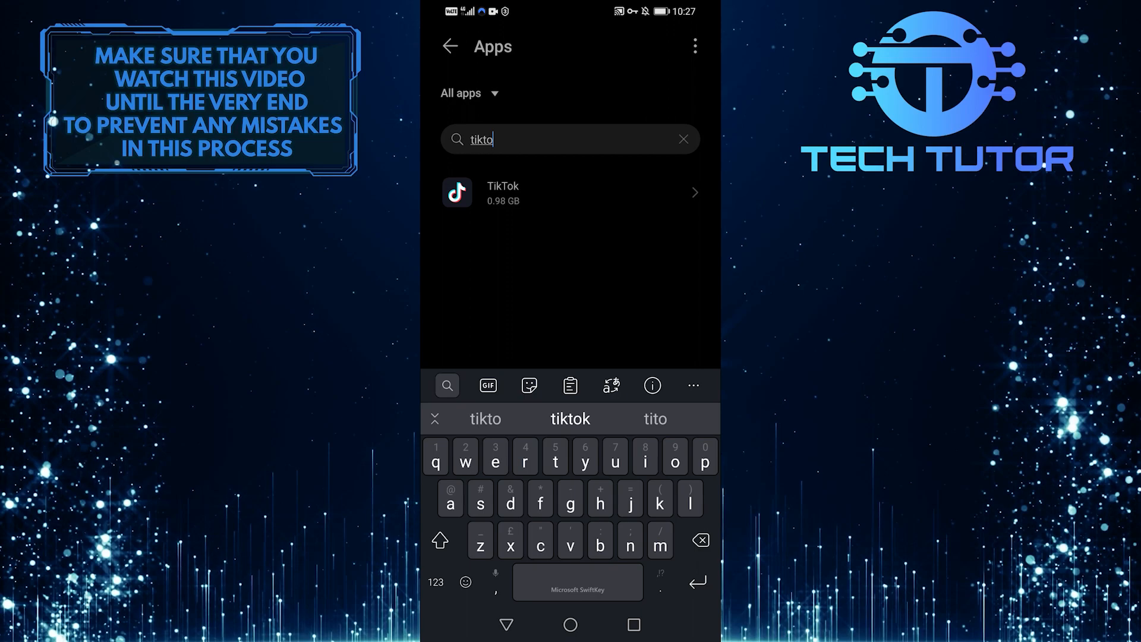
{"action": "left_click", "coordinate": [570, 419]}
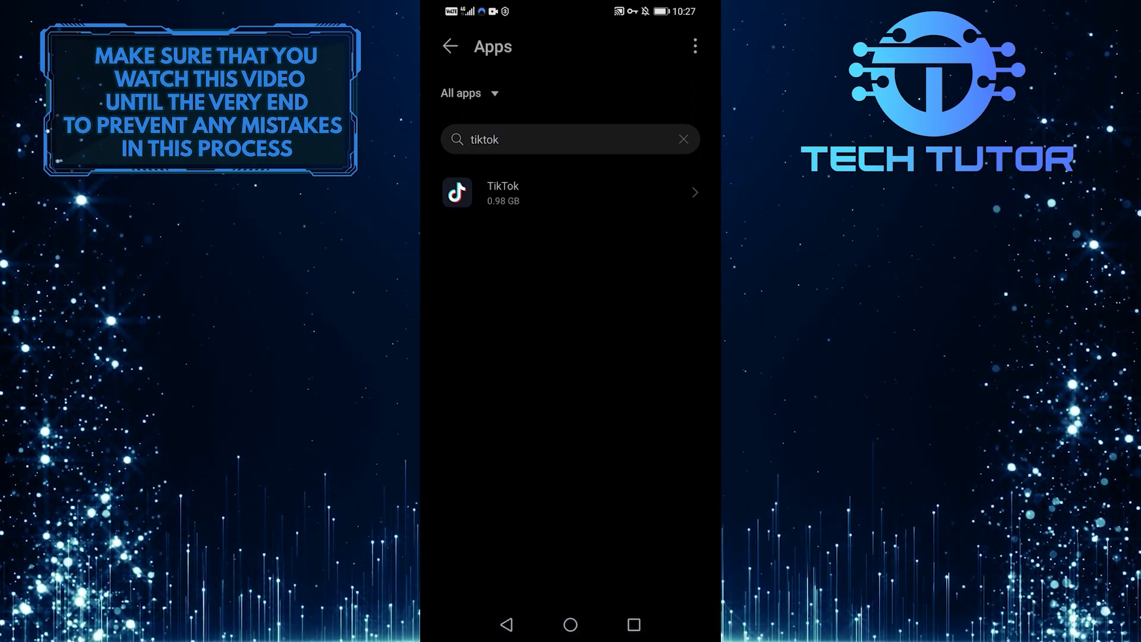
Force-stop TikTok from its App info page, confirming, then view its Storage page.
{"action": "left_click", "coordinate": [527, 193]}
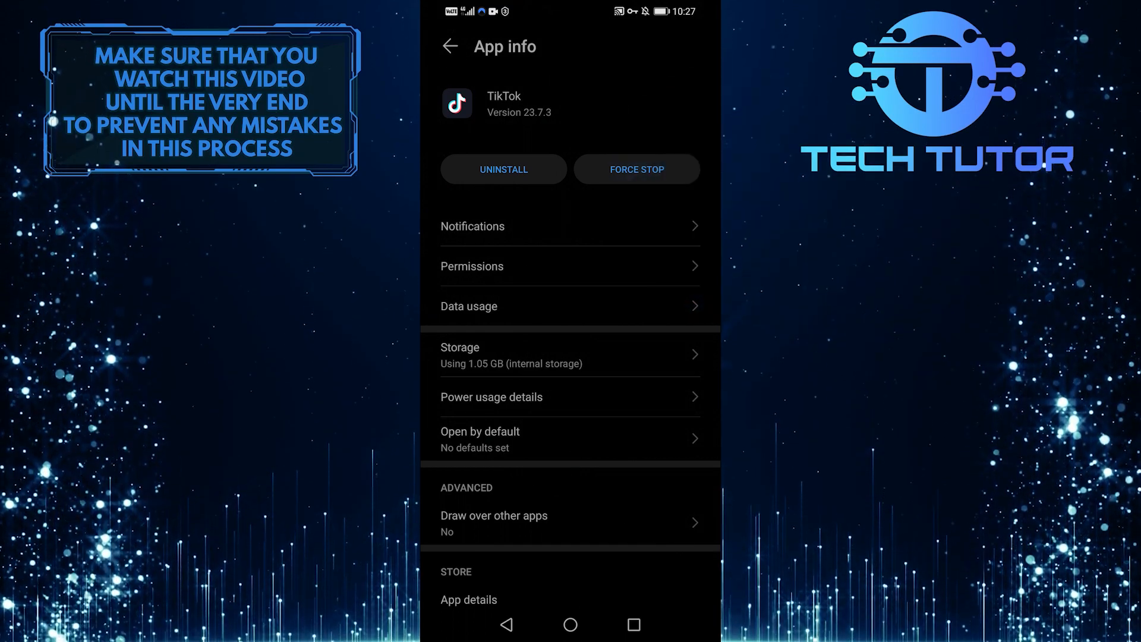
{"action": "left_click", "coordinate": [637, 170]}
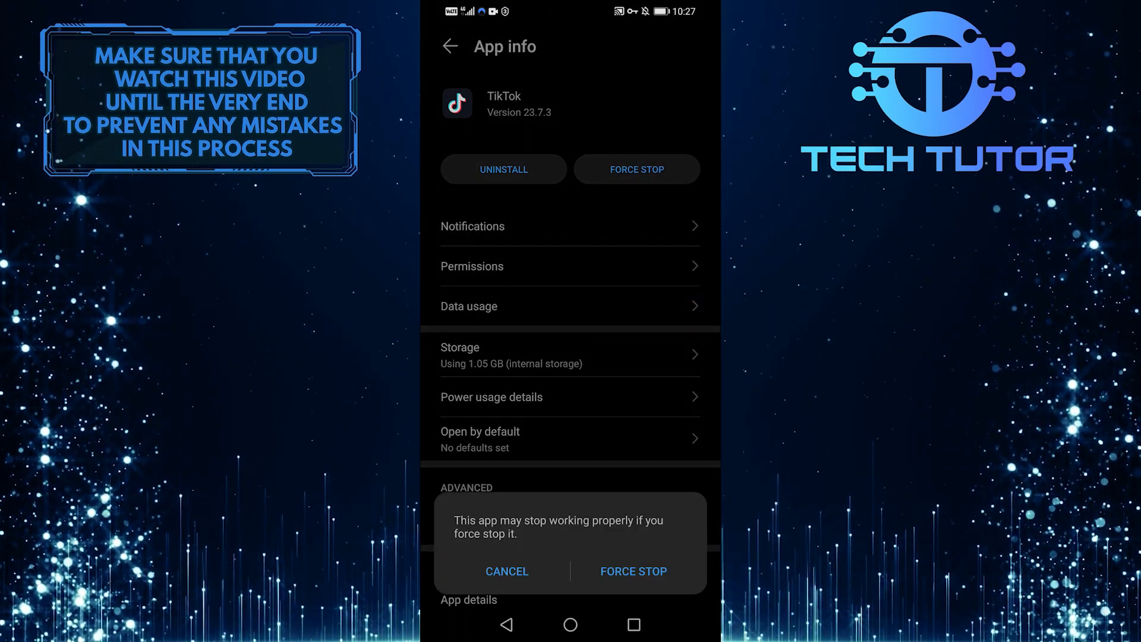
{"action": "left_click", "coordinate": [633, 571]}
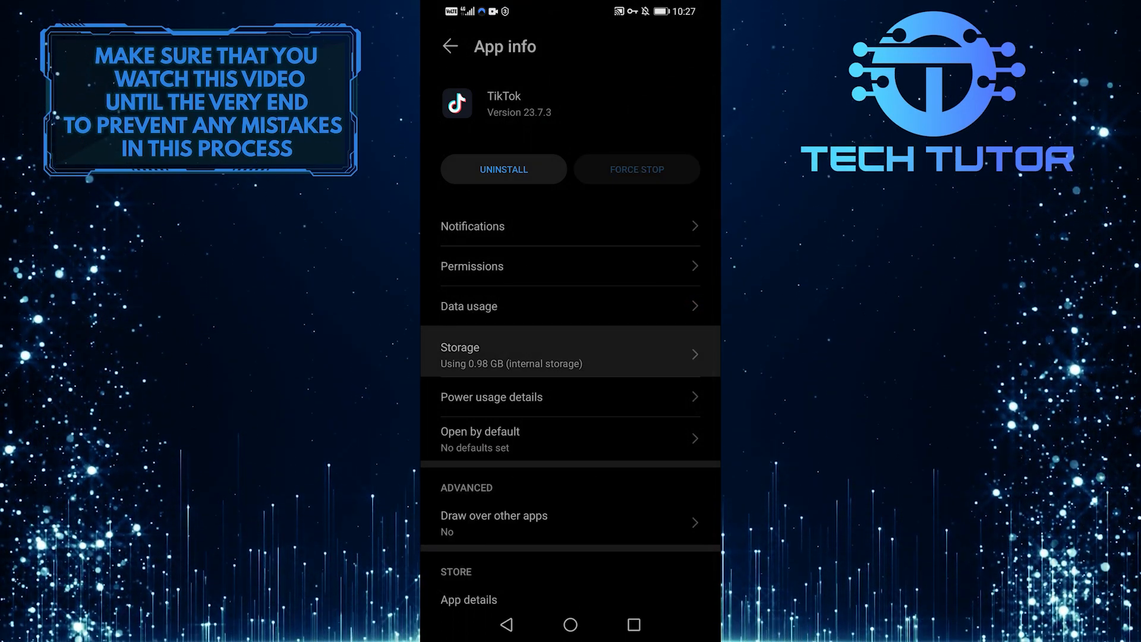
{"action": "left_click", "coordinate": [569, 351]}
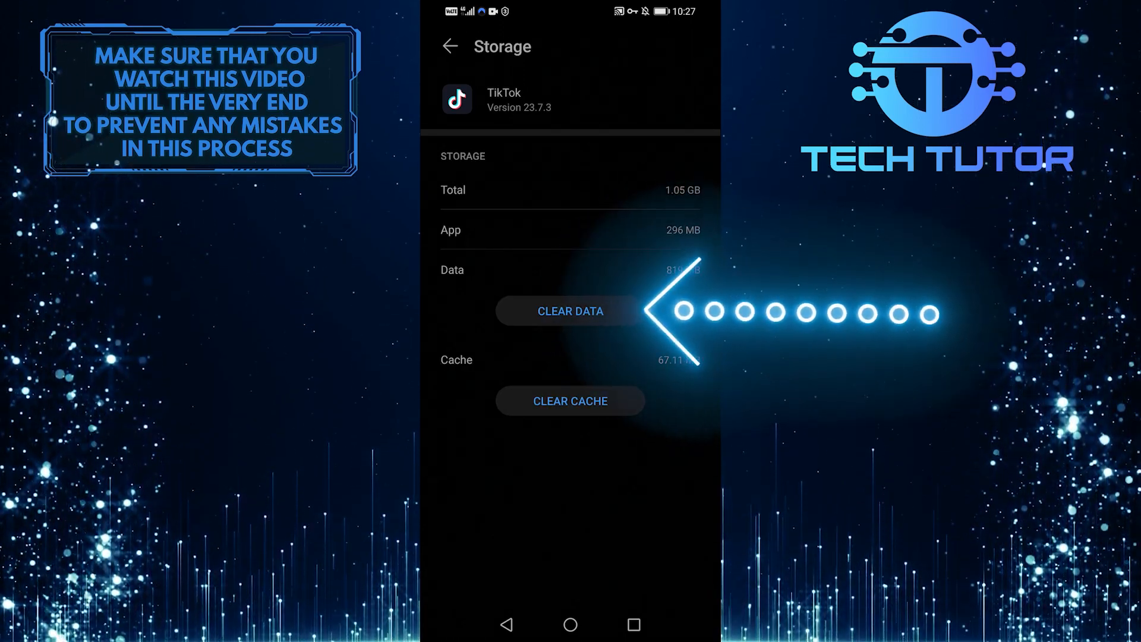
Use CLEAR DATA on TikTok's Storage page to wipe its stored data.
{"action": "left_click", "coordinate": [570, 311]}
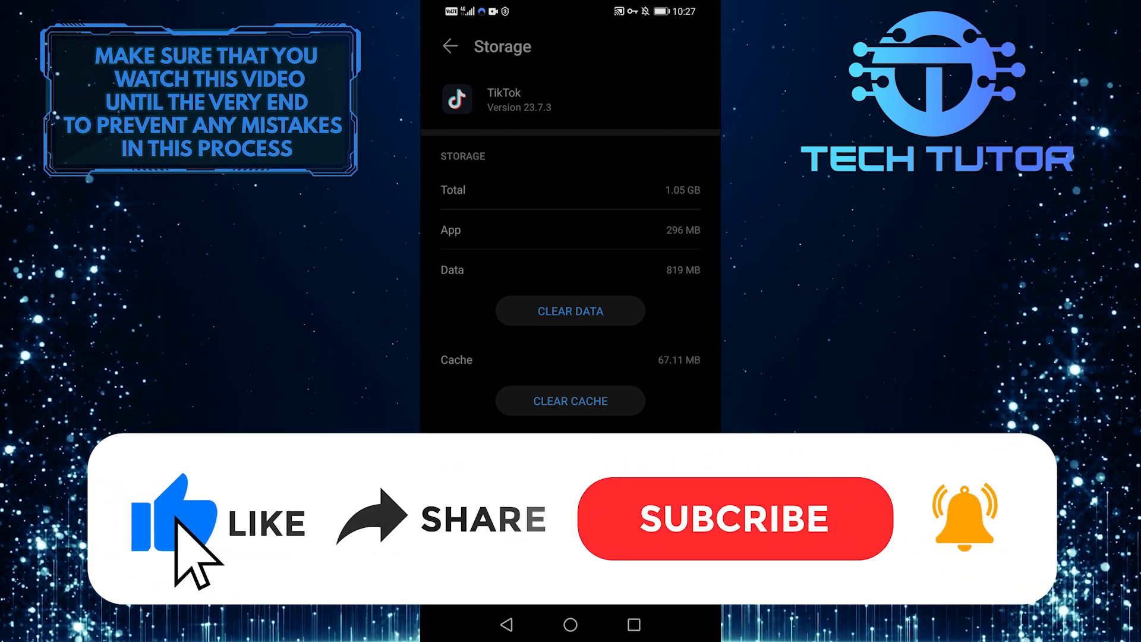
{"action": "mouse_move", "coordinate": [393, 551]}
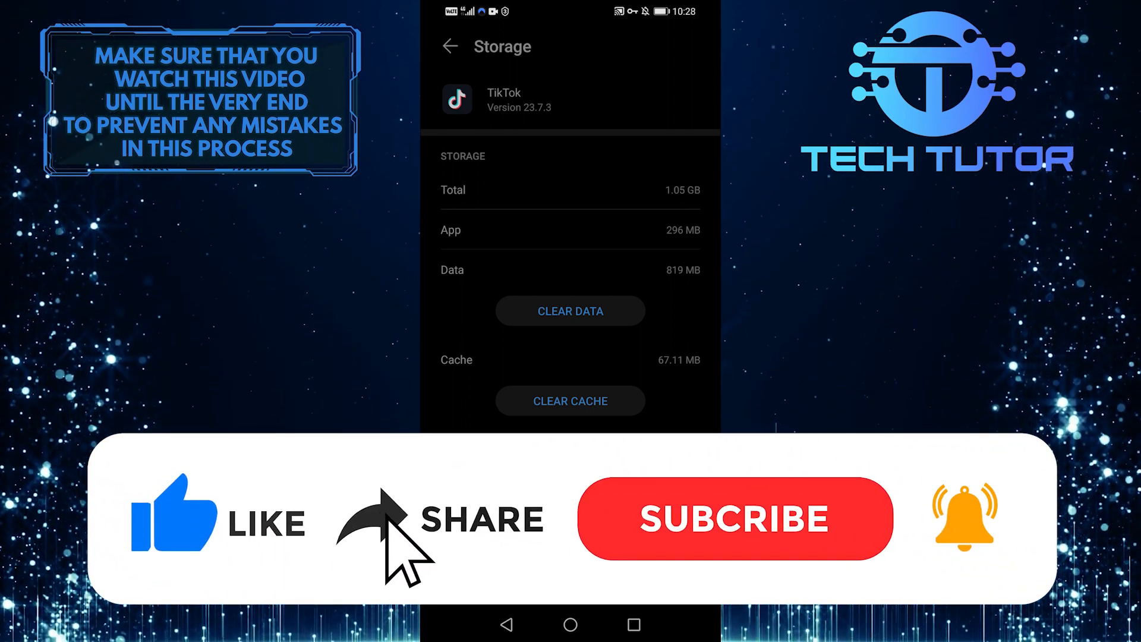